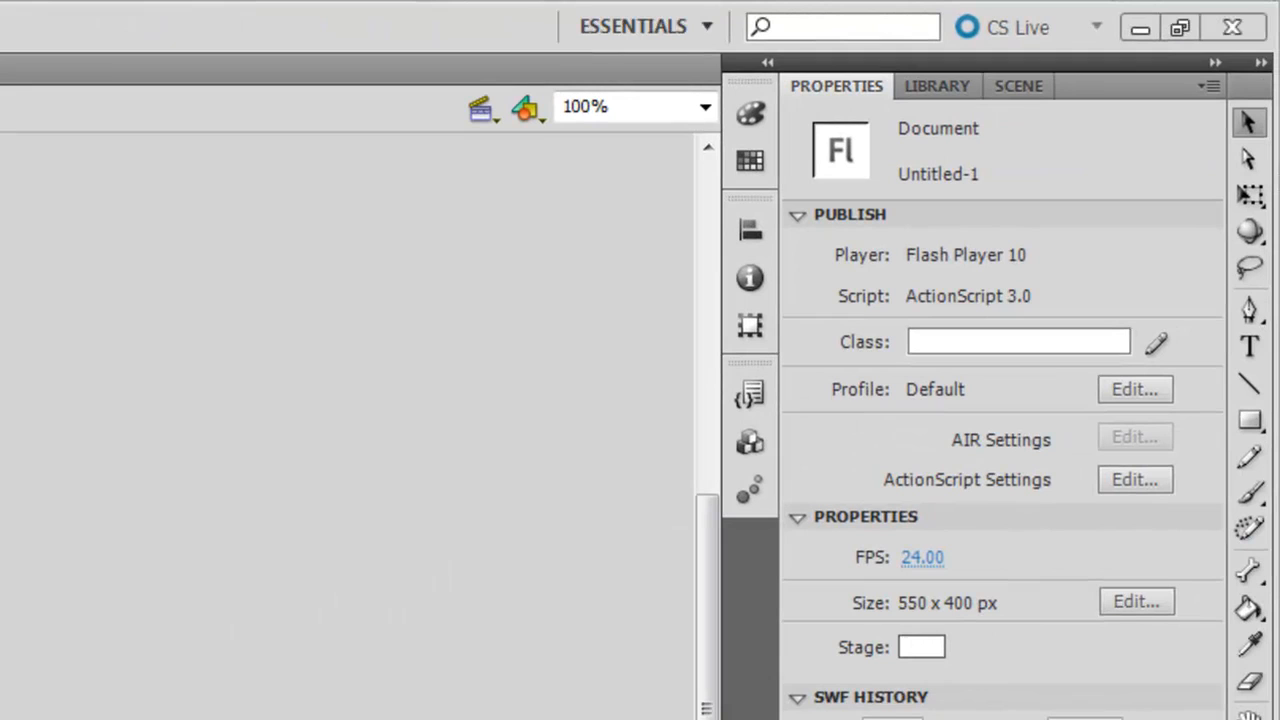
pyautogui.moveTo(1136, 388)
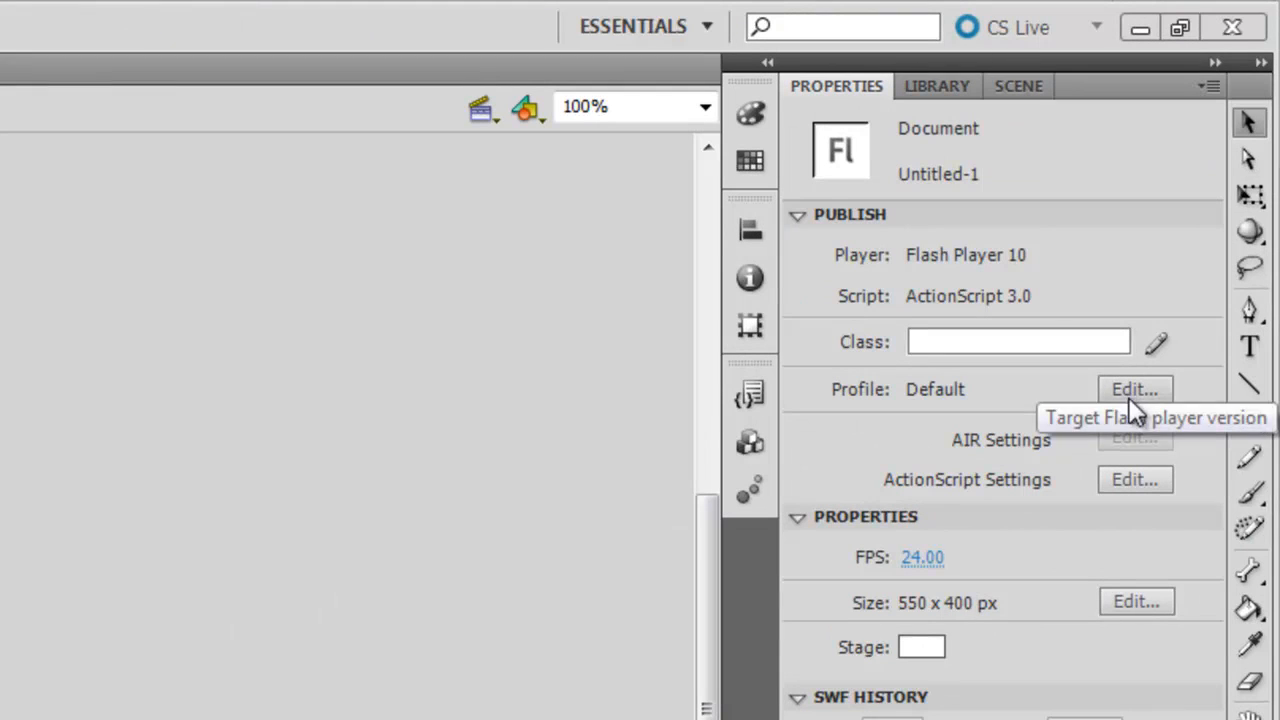
pyautogui.moveTo(1248, 456)
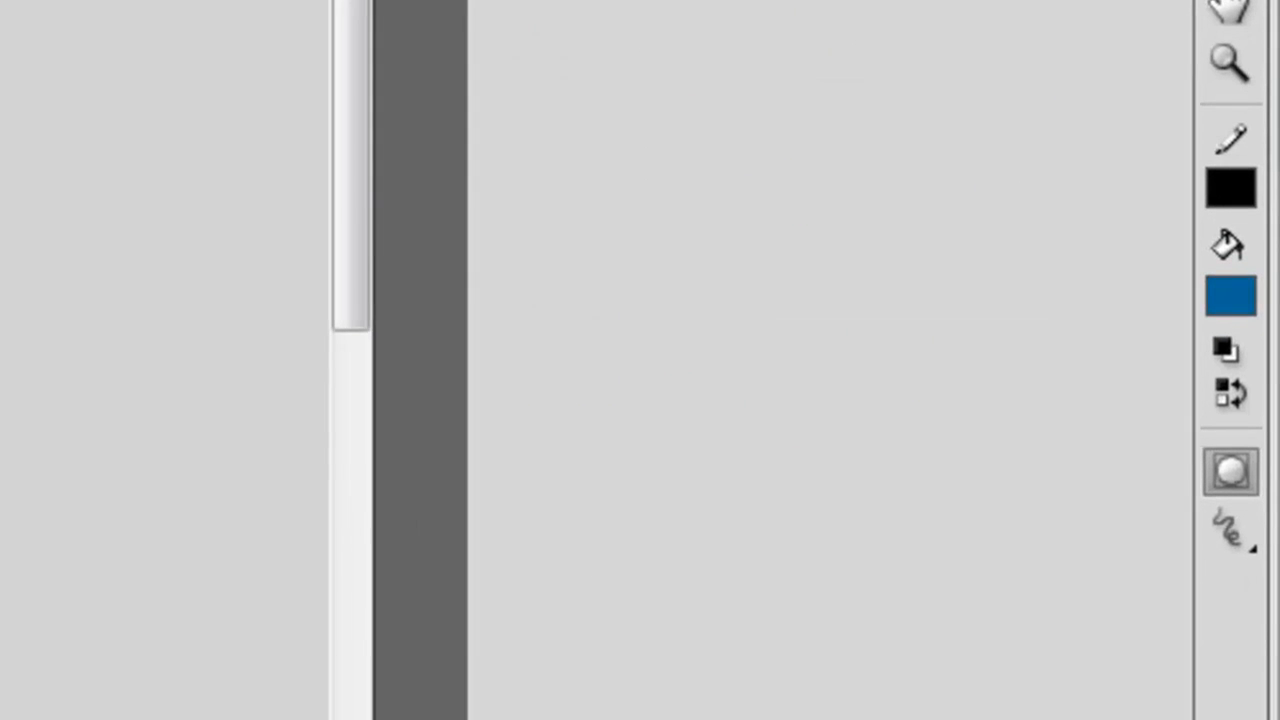
pyautogui.moveTo(1230, 470)
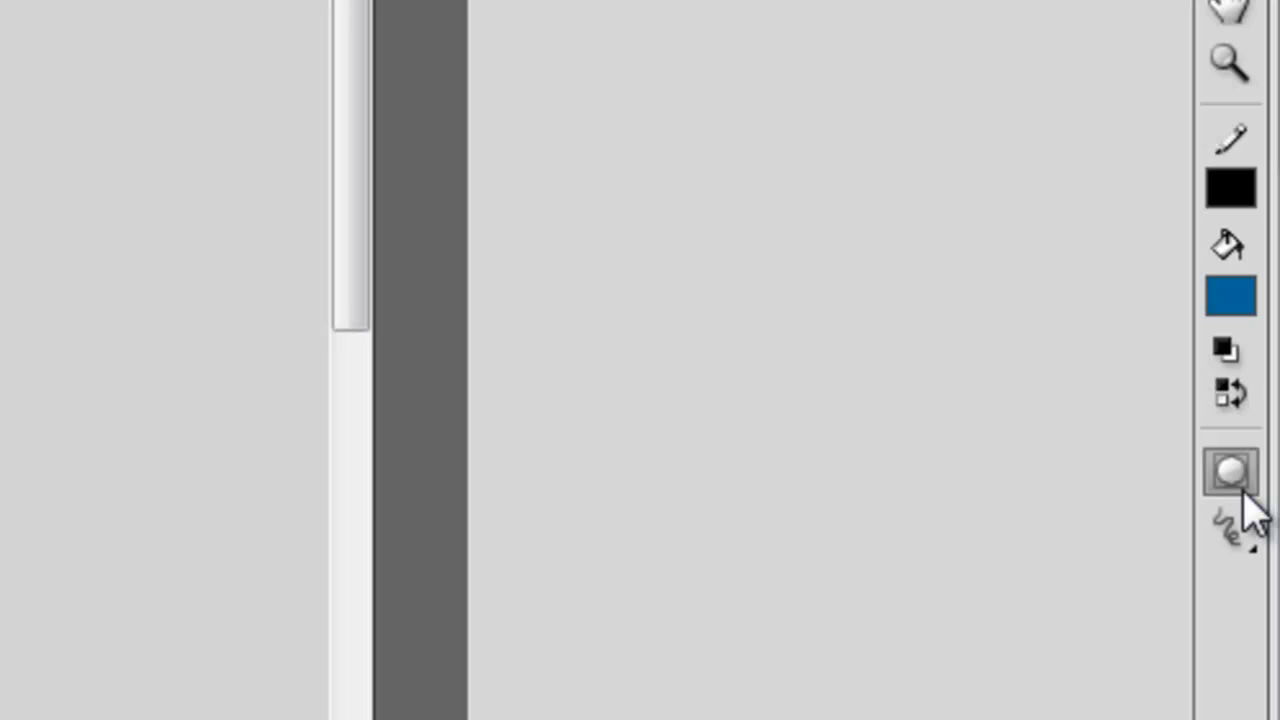
pyautogui.moveTo(1258, 504)
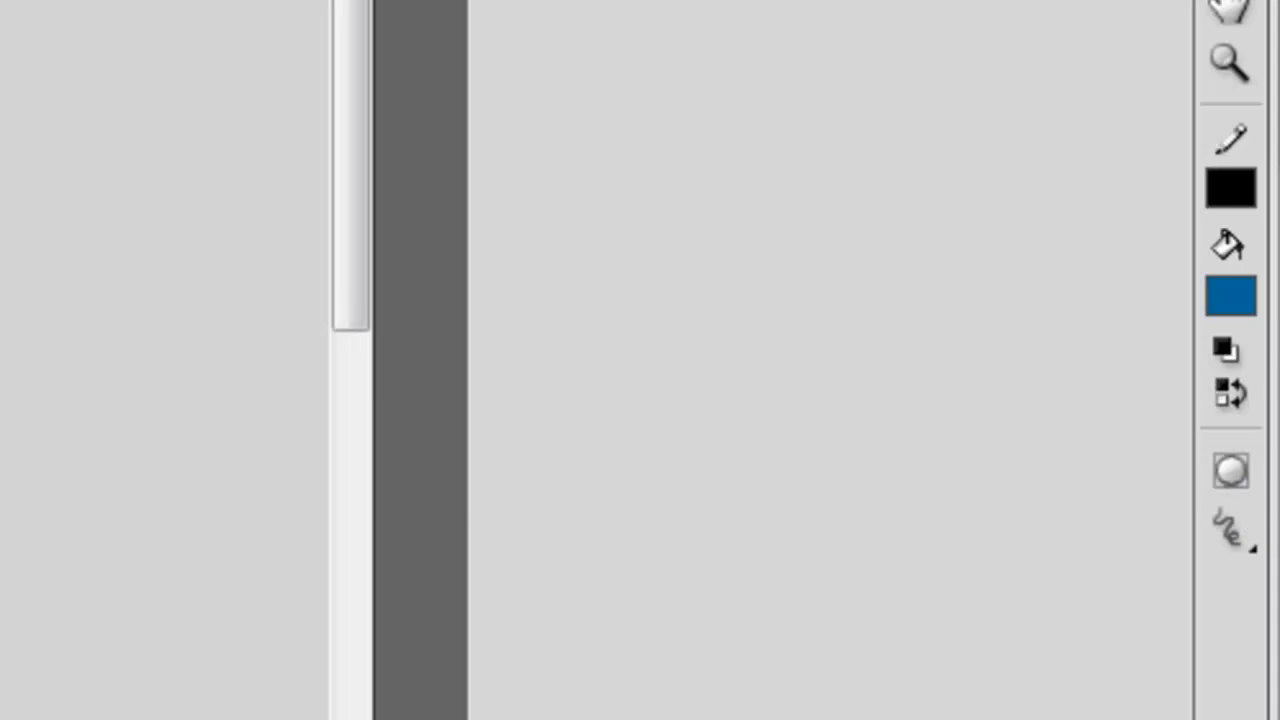
# Toggle Object Drawing mode in the Tools panel options
pyautogui.click(1228, 140)
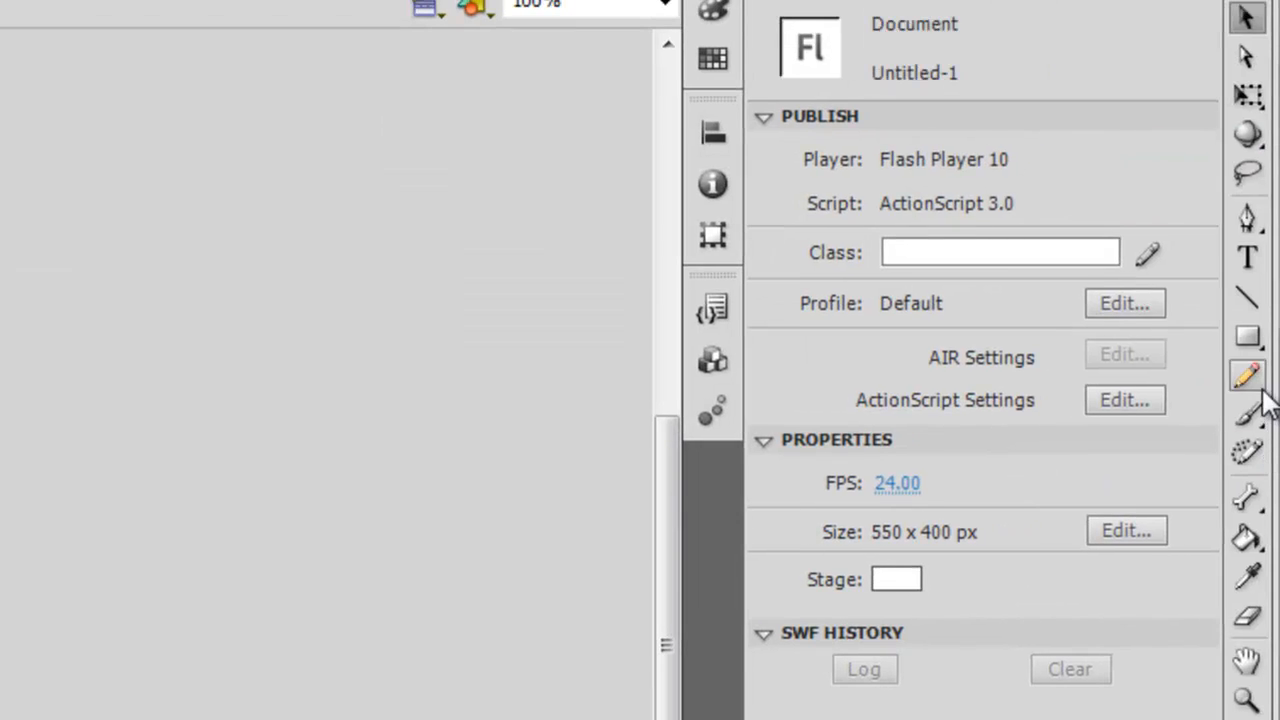
# Switch to the Pencil tool for freehand drawing on the stage
pyautogui.click(1248, 376)
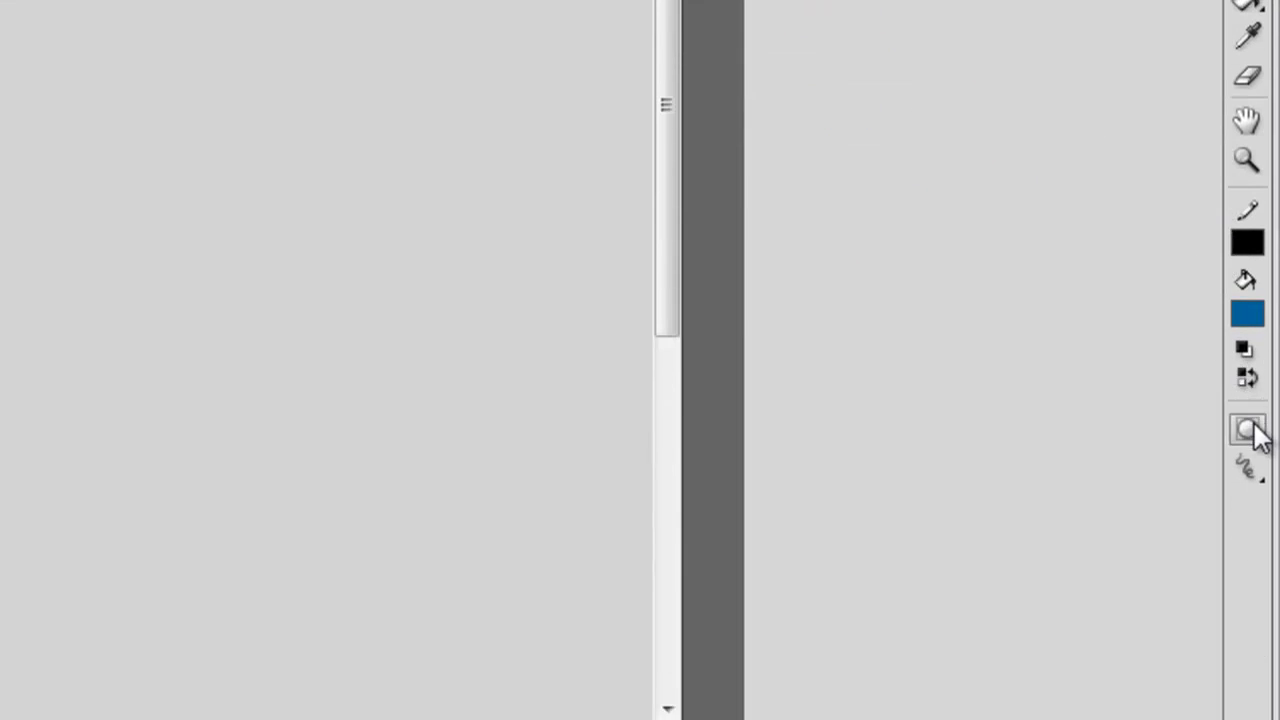
pyautogui.moveTo(1250, 456)
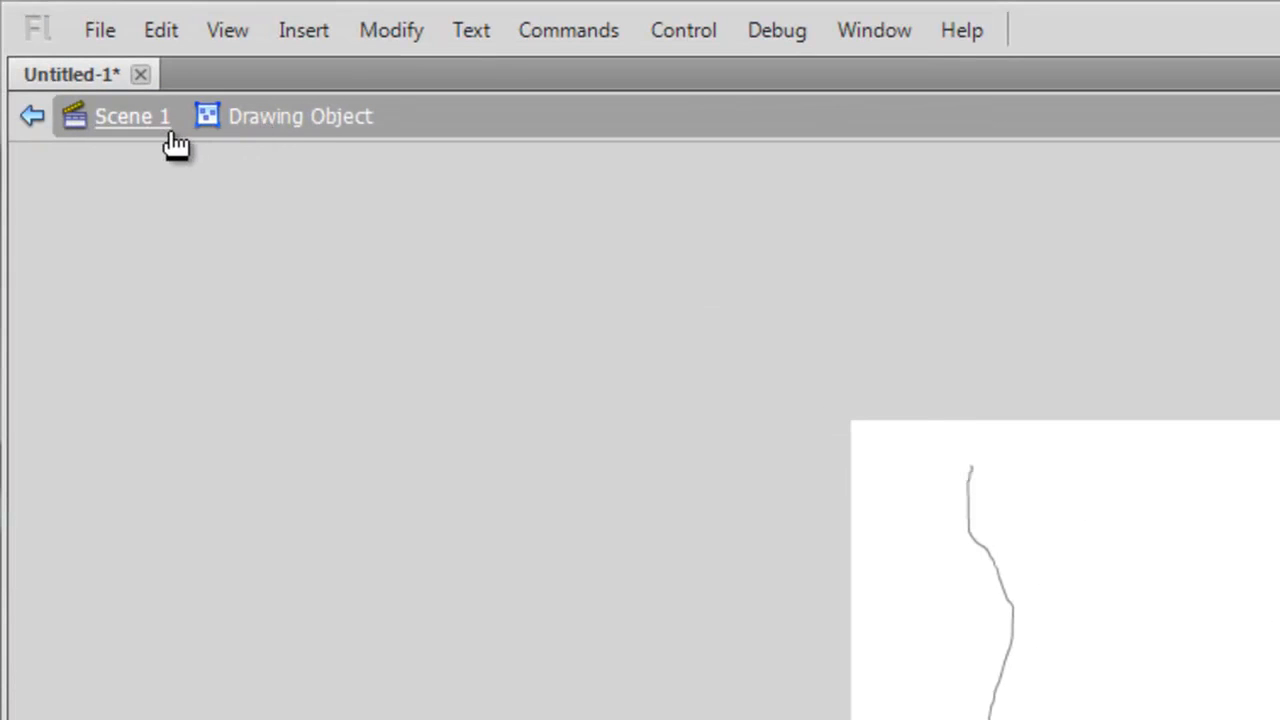
pyautogui.moveTo(300, 130)
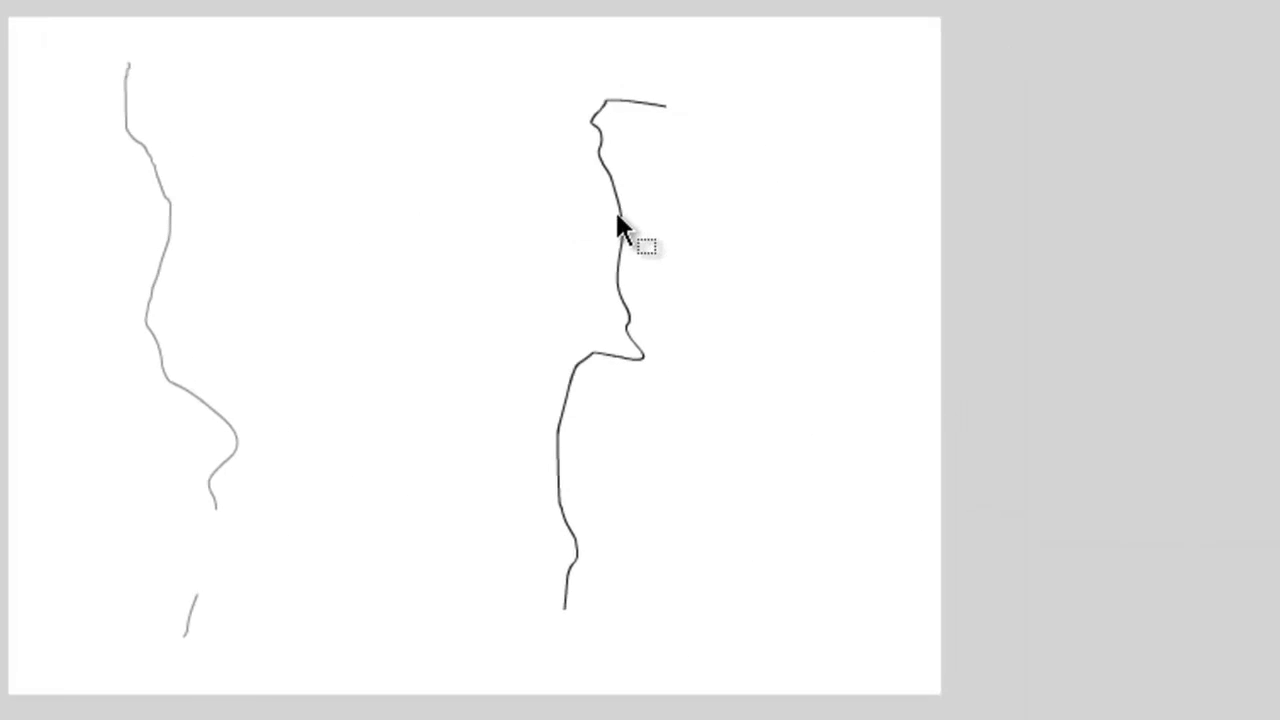
# Drag a section out of the right-hand pencil line, leaving a gap
pyautogui.moveTo(618, 204); pyautogui.dragTo(620, 256)
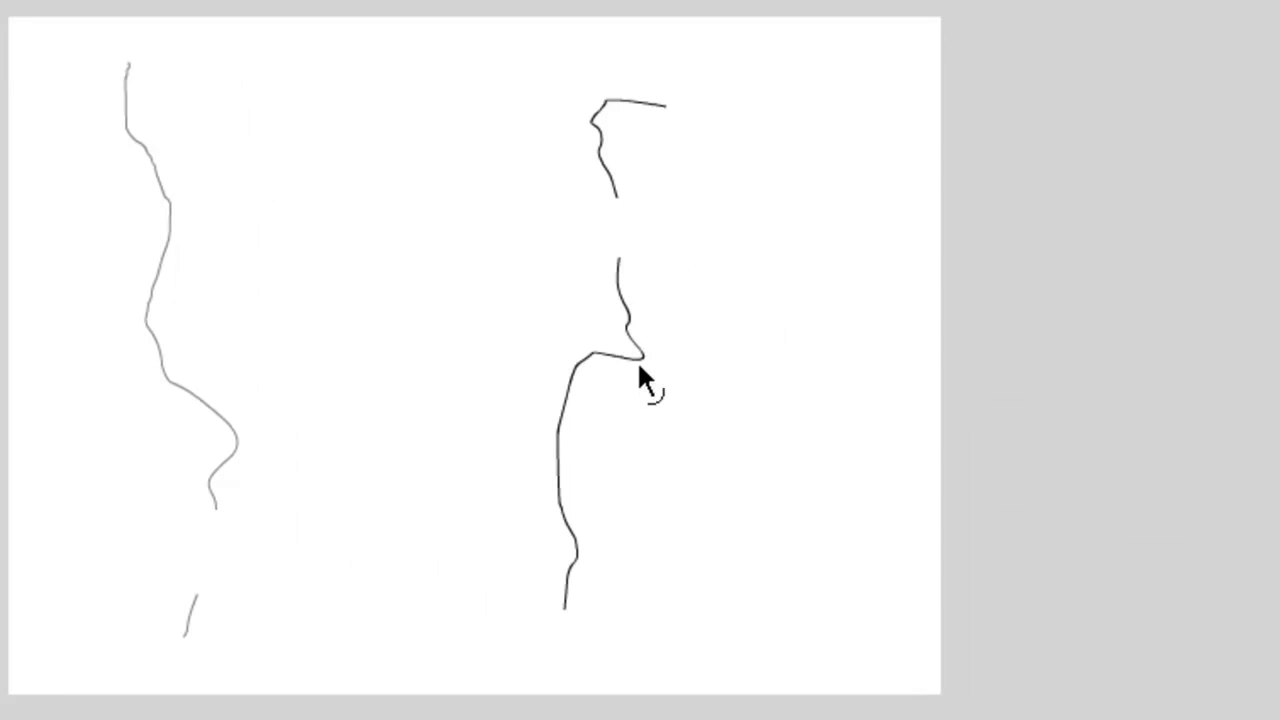
pyautogui.moveTo(736, 480)
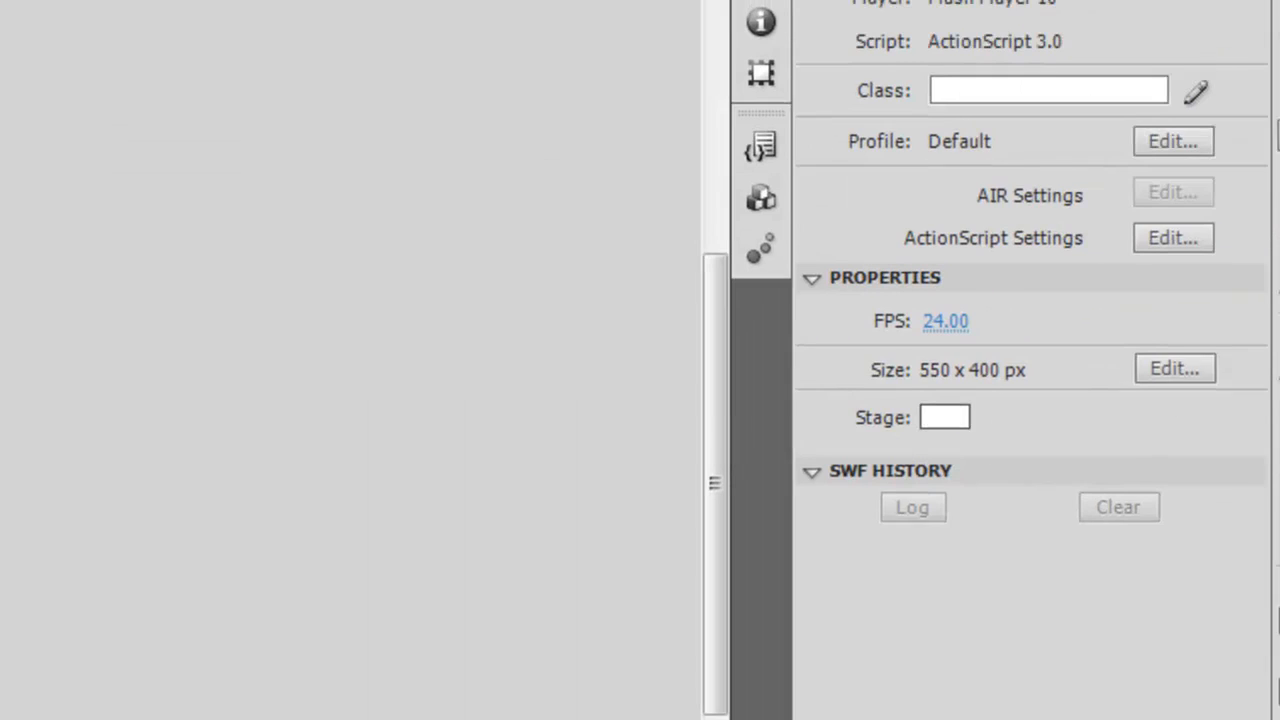
# Switch to the Line tool and begin a closed straight-segment shape beside the blue one
pyautogui.click(1248, 142)
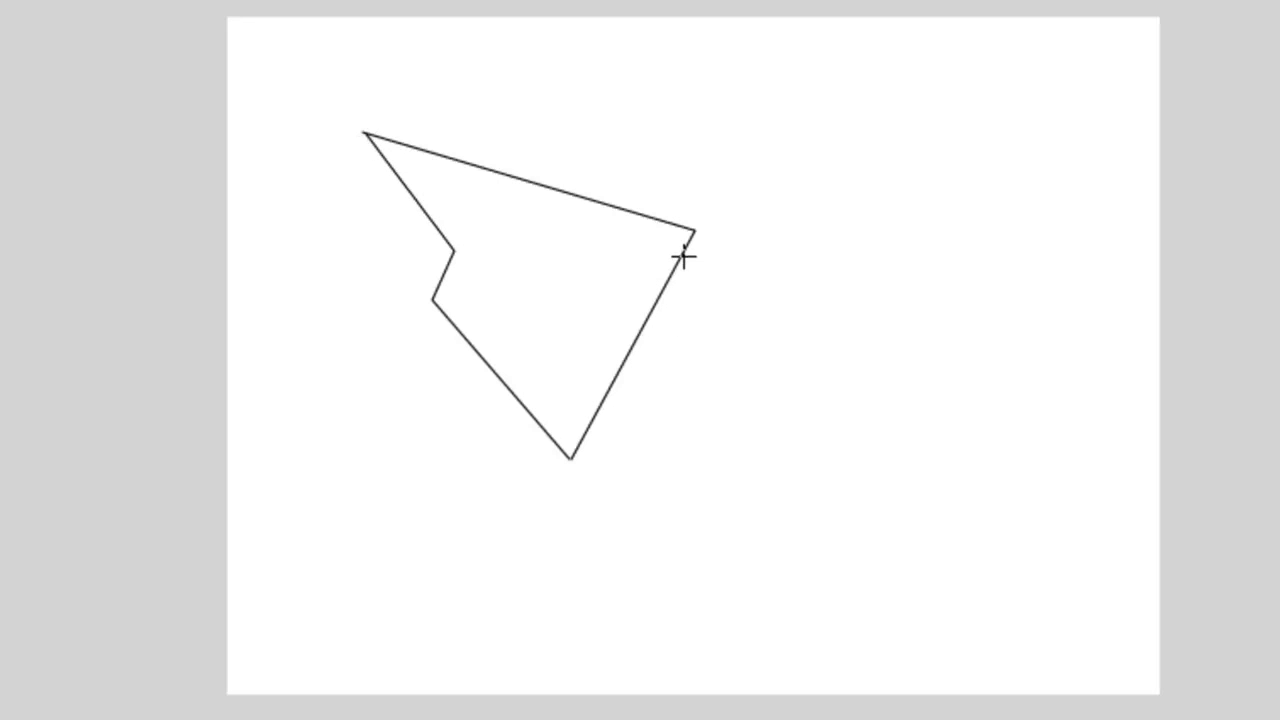
pyautogui.moveTo(644, 232)
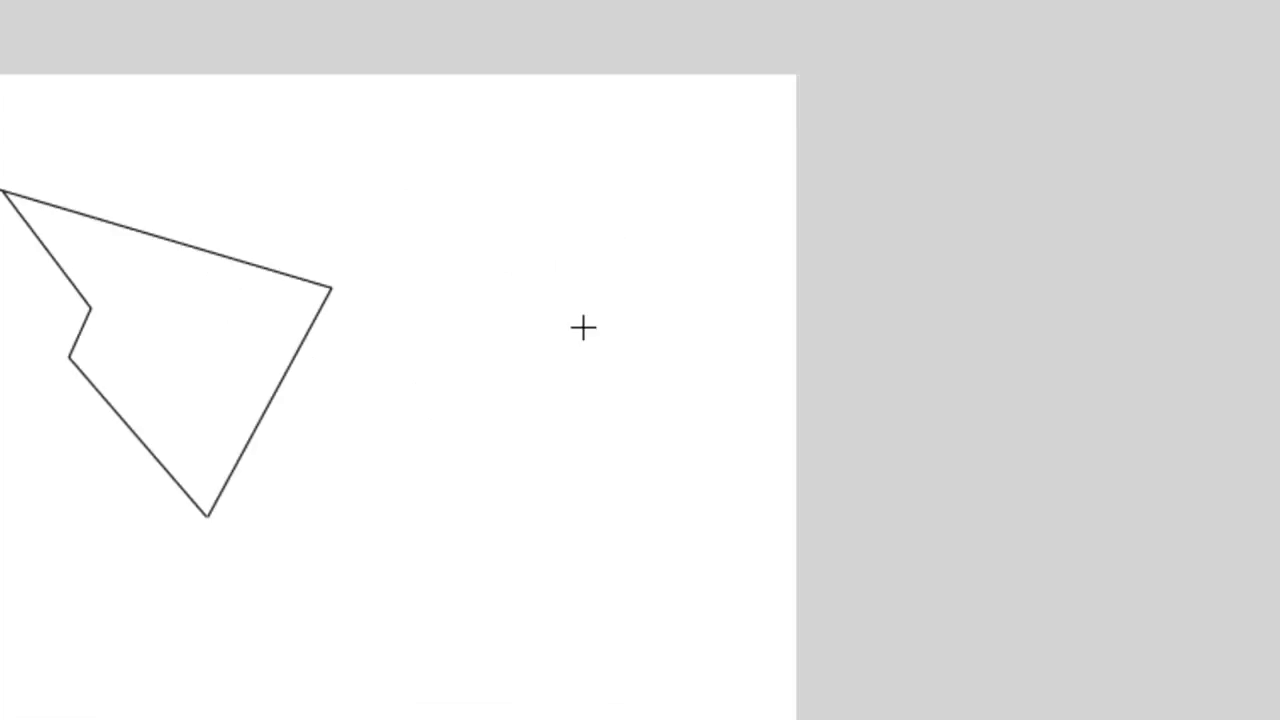
pyautogui.click(1248, 464)
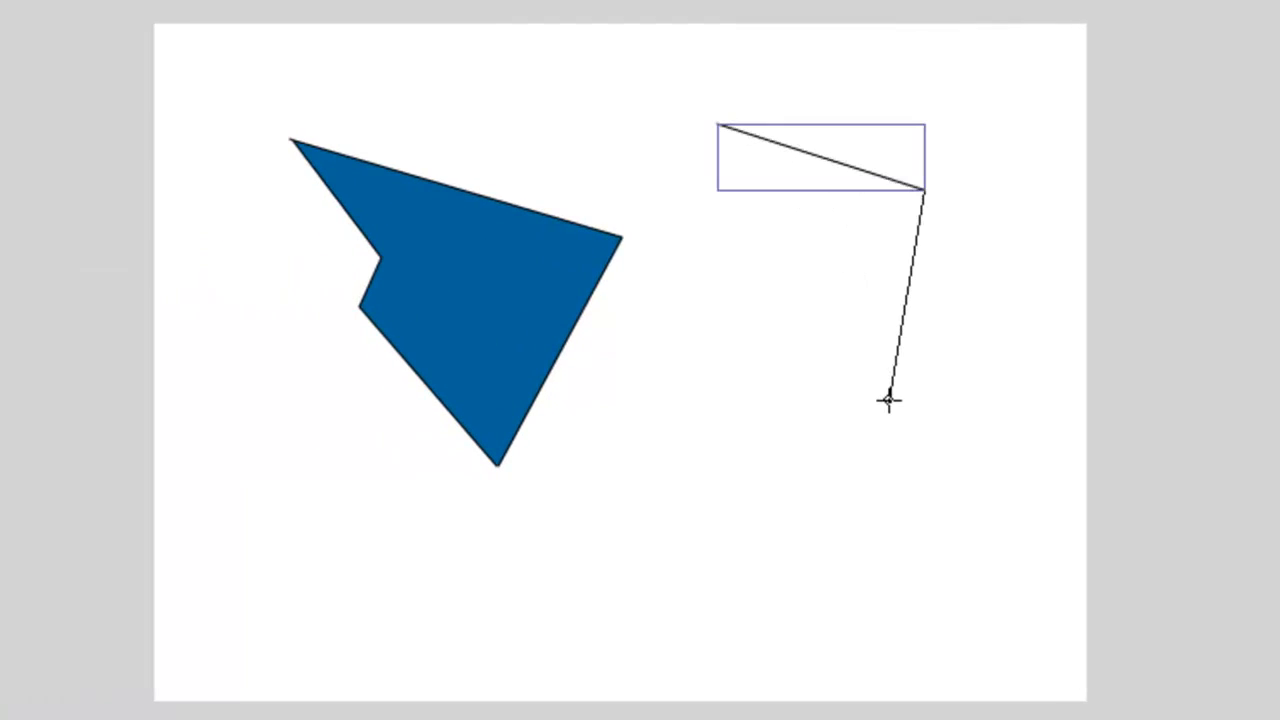
# Draw an edge of the second unfilled straight-line shape as a drawing object
pyautogui.moveTo(888, 400); pyautogui.dragTo(772, 188)
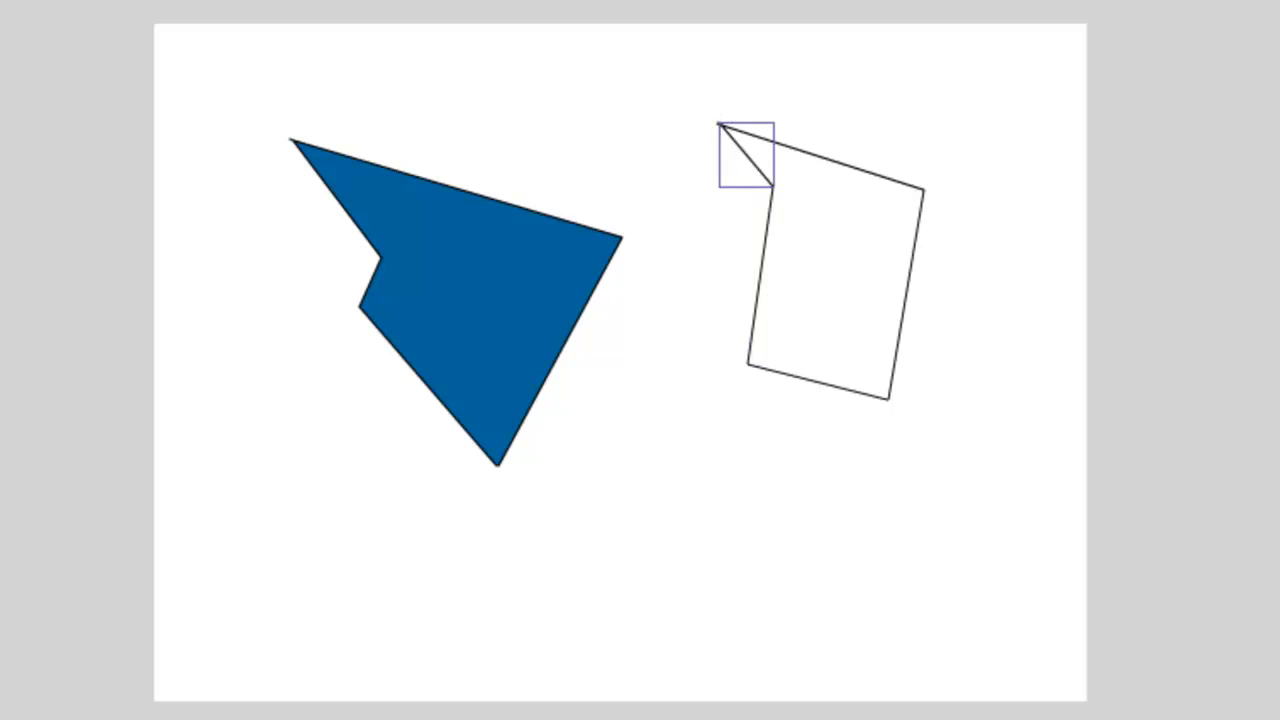
pyautogui.moveTo(864, 232)
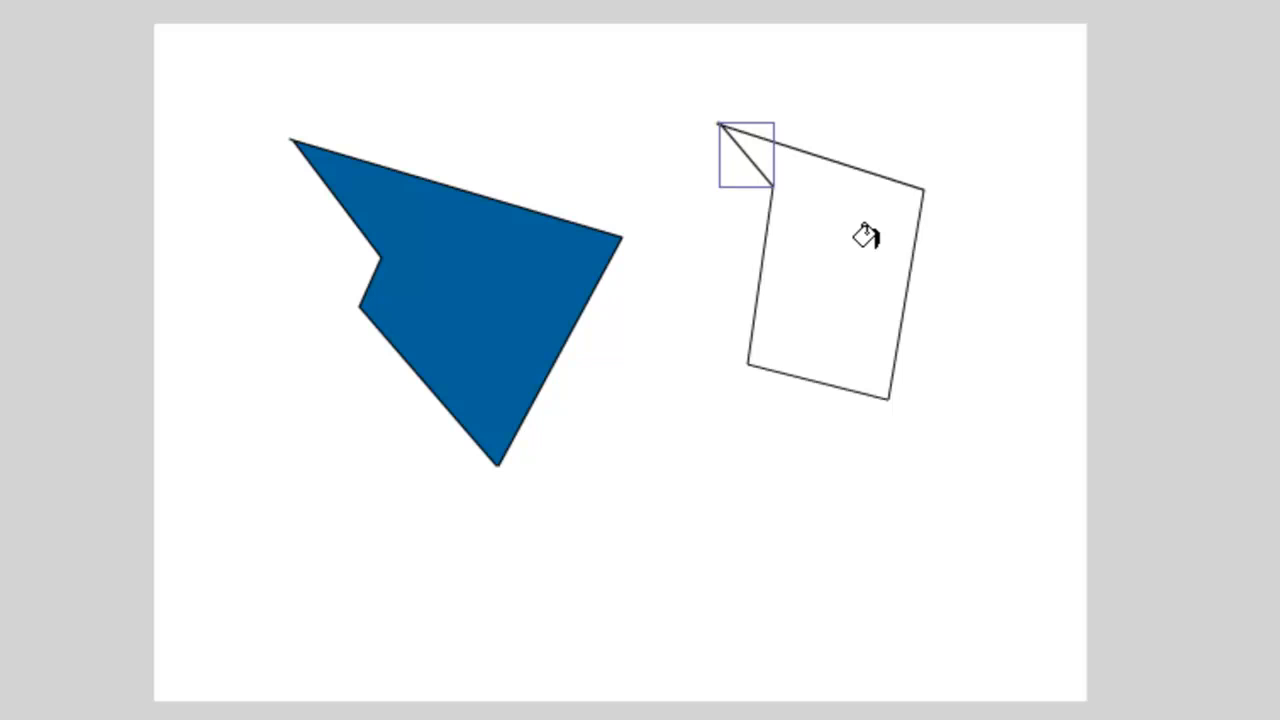
pyautogui.moveTo(844, 224)
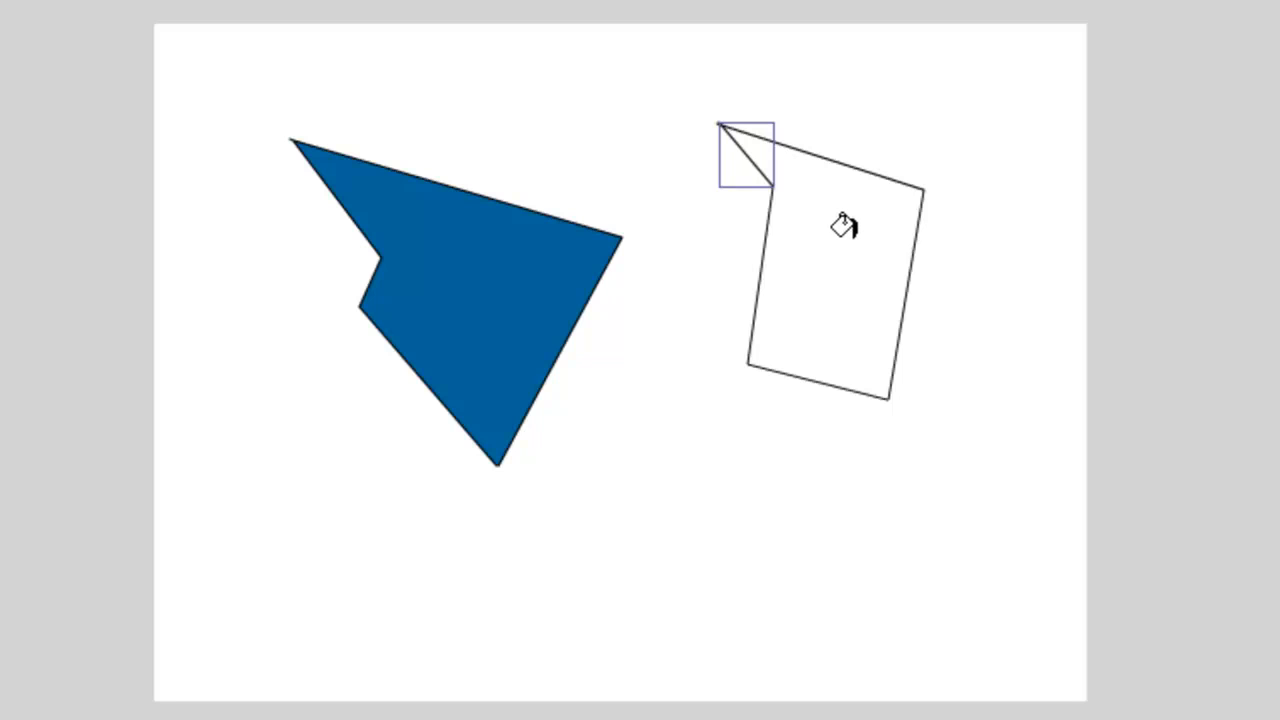